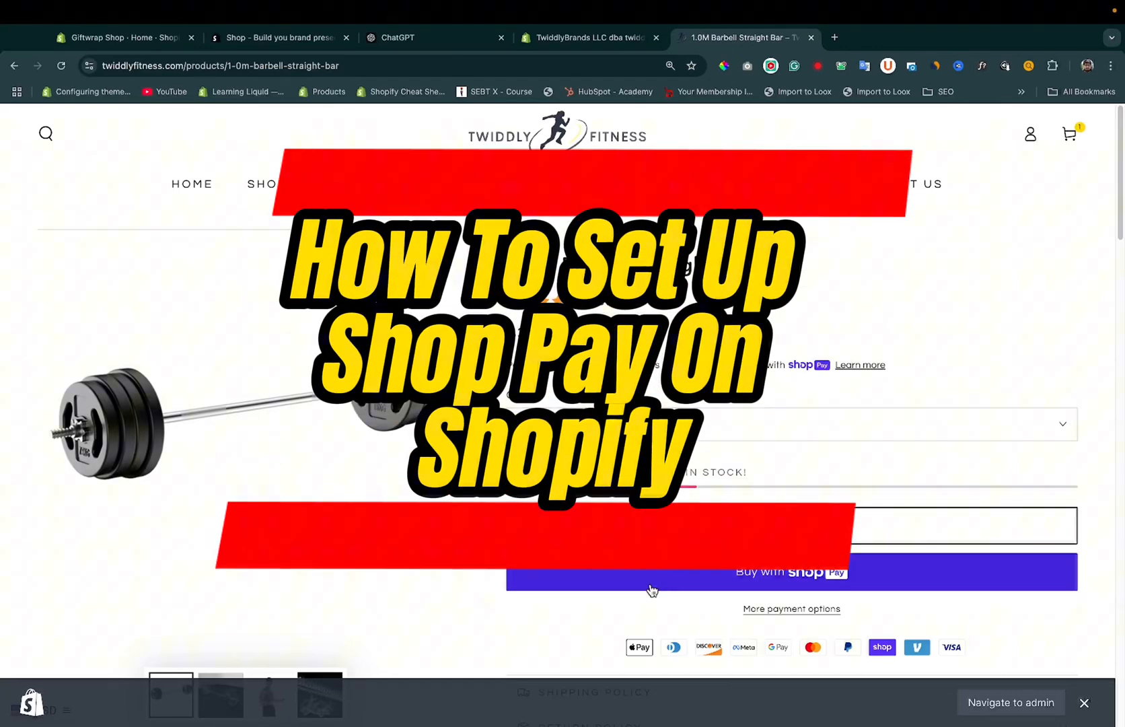
{"action": "mouse_move", "coordinate": [813, 590]}
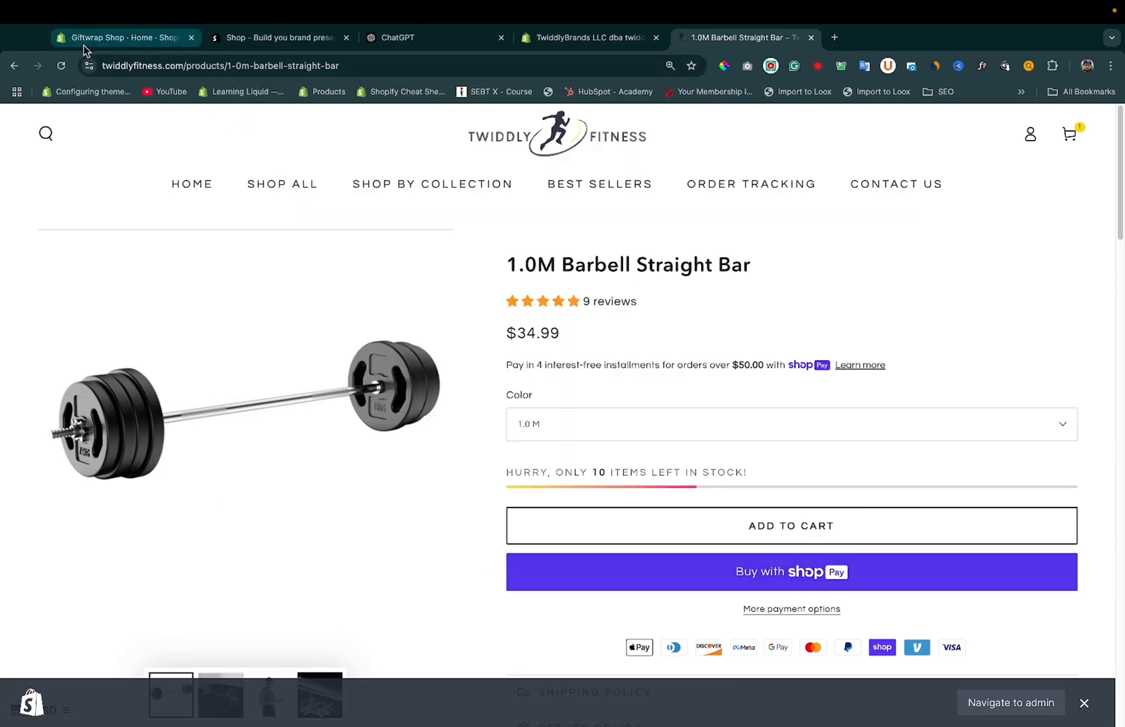
- From the Giftwrap Shop admin, search the sales channels for 'shop' and open the Shop result
{"action": "left_click", "coordinate": [119, 38]}
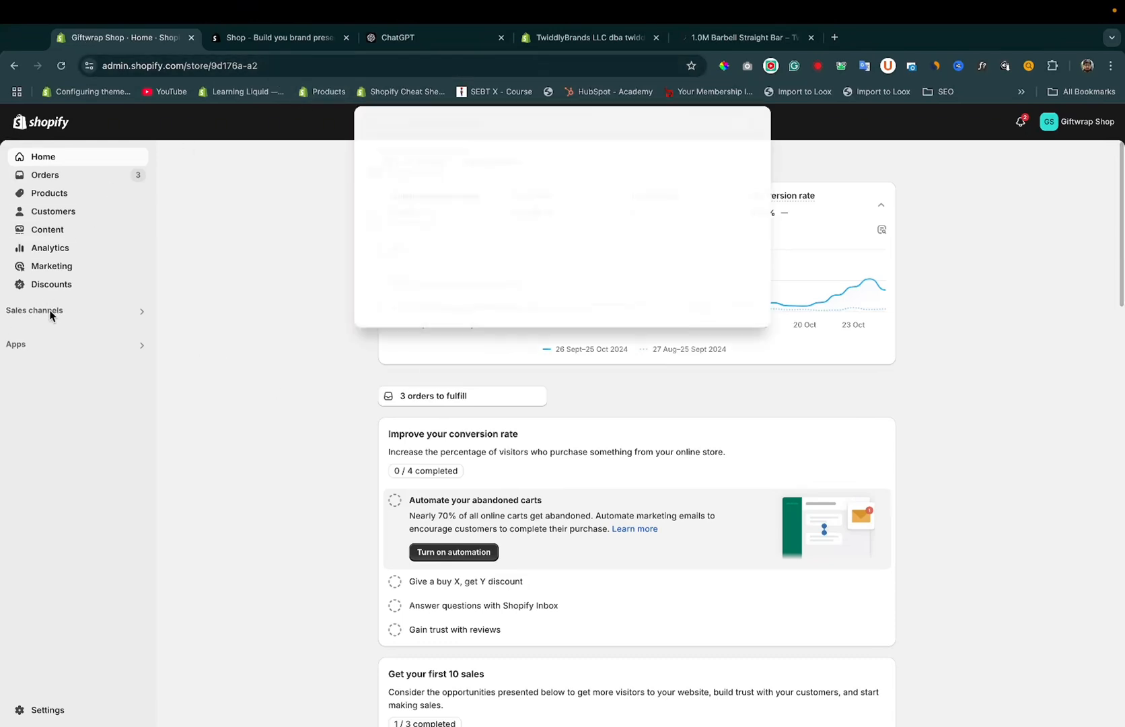
{"action": "left_click", "coordinate": [34, 310]}
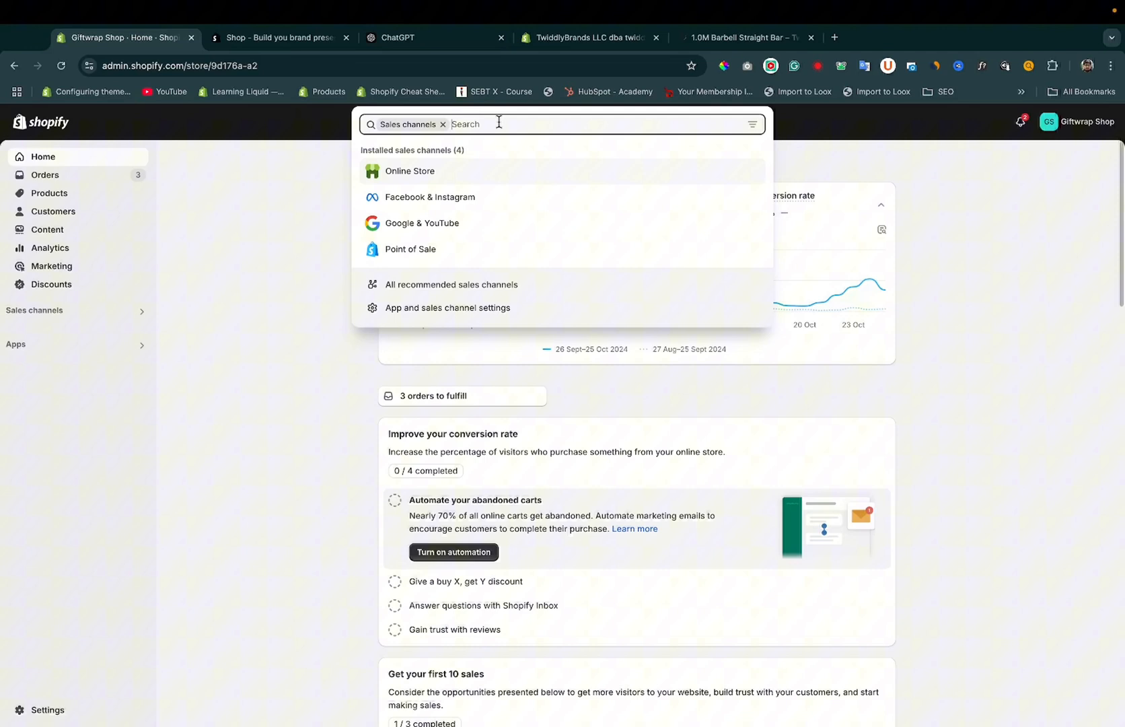
{"action": "type", "text": "shop"}
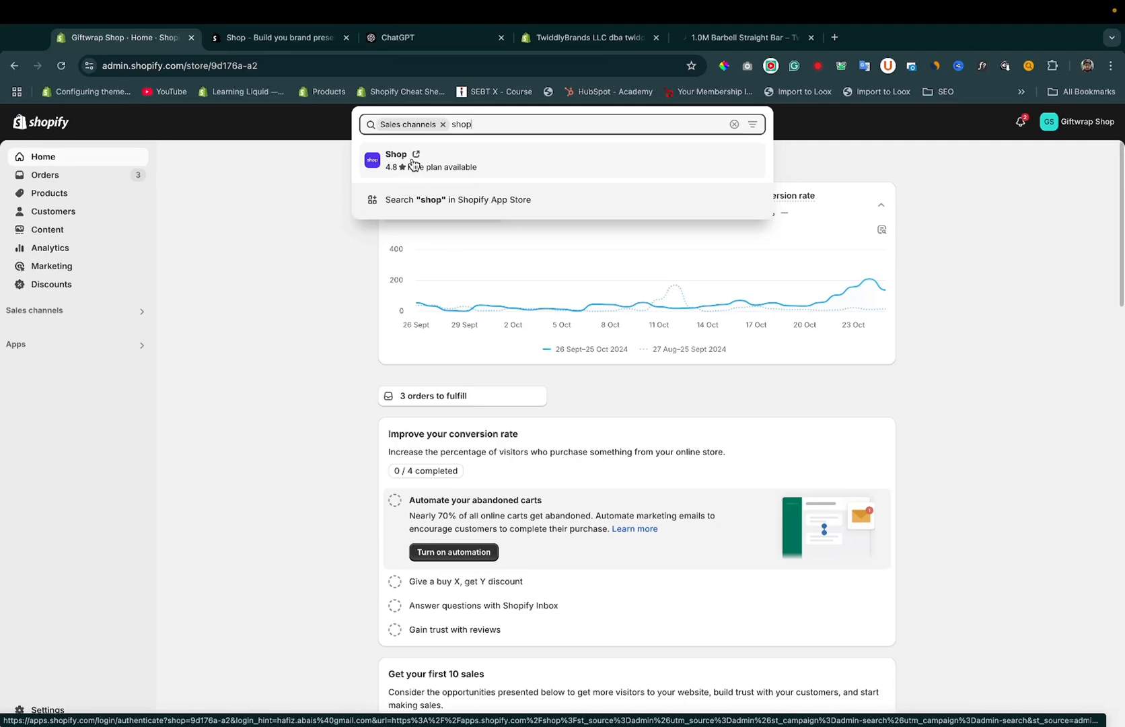
{"action": "left_click", "coordinate": [396, 160]}
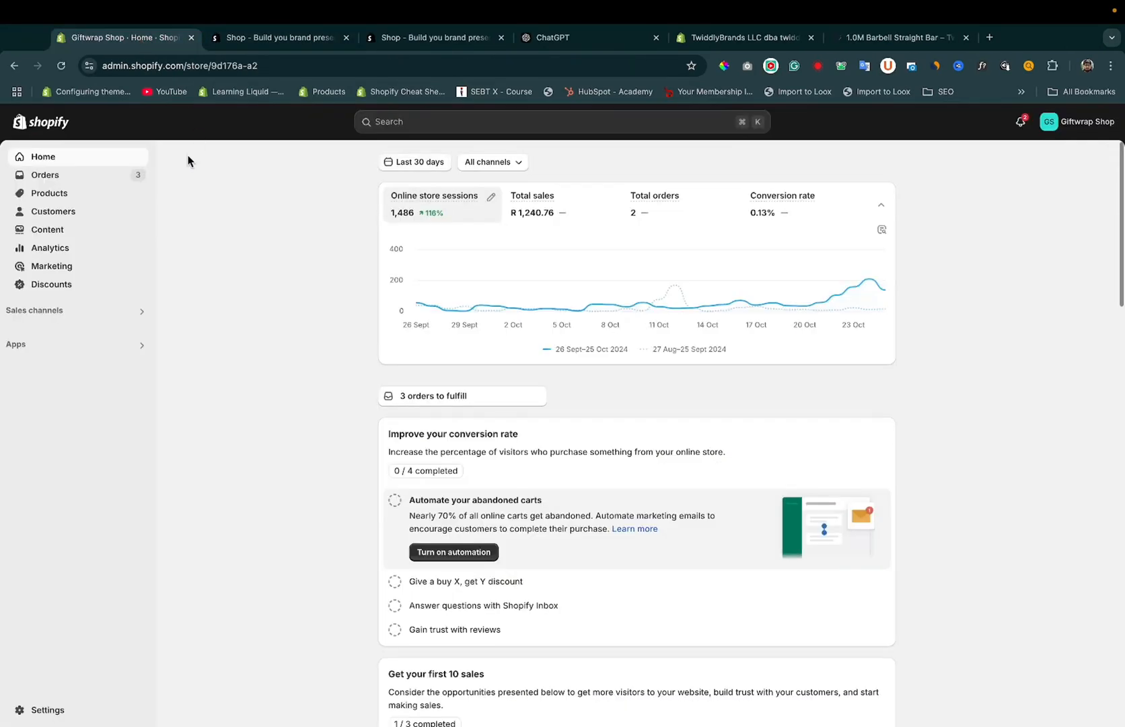
- Compare the Shop app's incompatibility notice with ChatGPT's Shop Pay country list, then close the Giftwrap tabs
{"action": "left_click", "coordinate": [280, 38]}
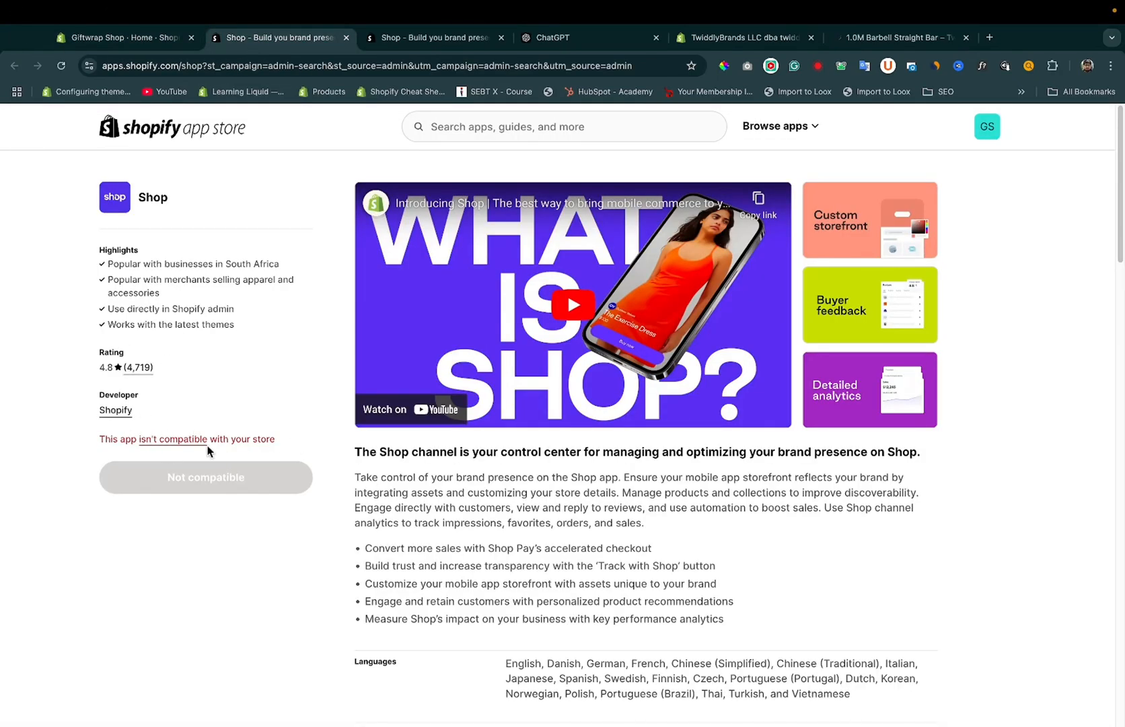
{"action": "left_click", "coordinate": [566, 38]}
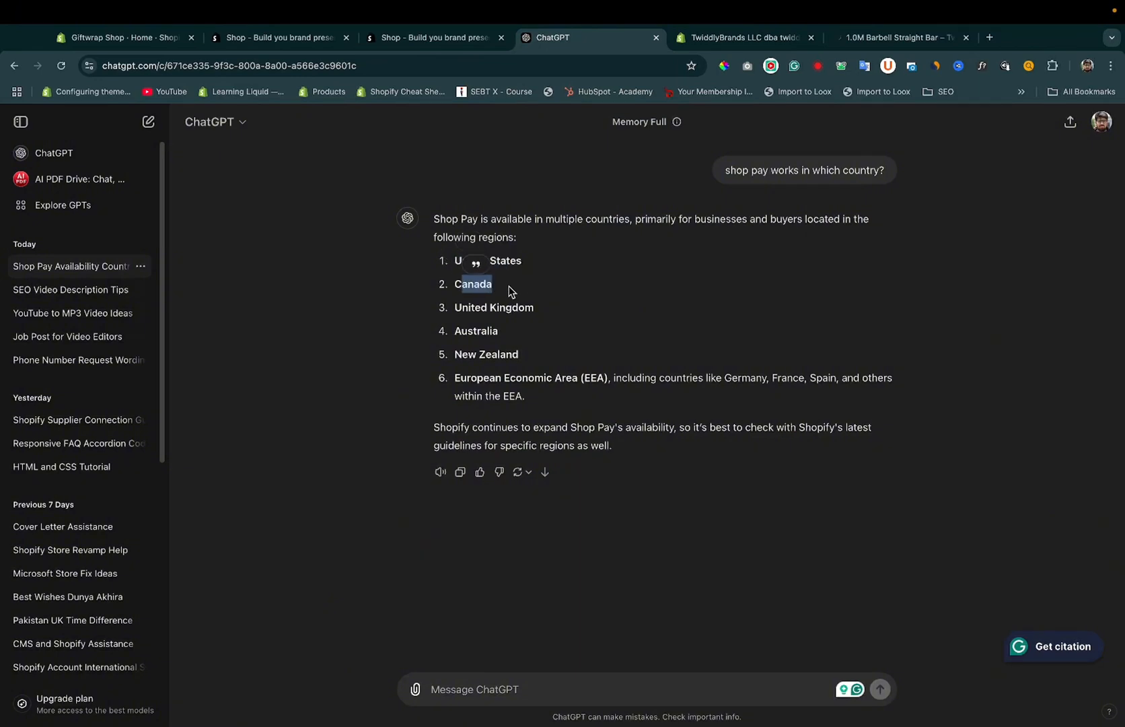
{"action": "mouse_move", "coordinate": [545, 375]}
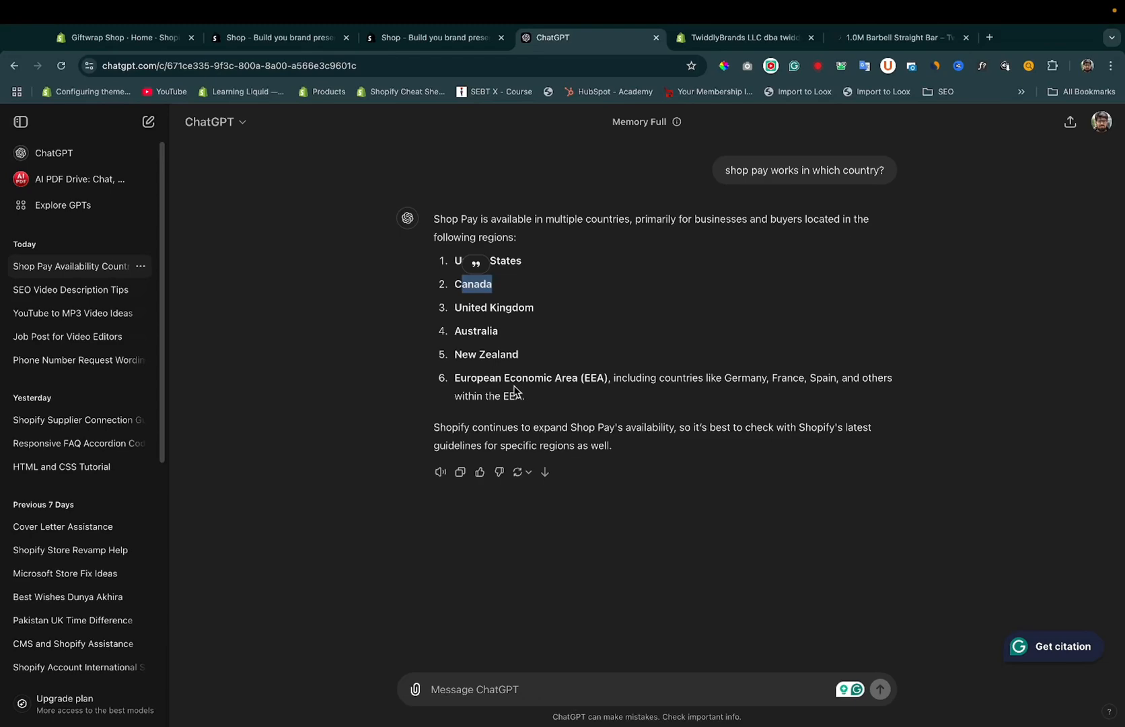
{"action": "left_click", "coordinate": [278, 37]}
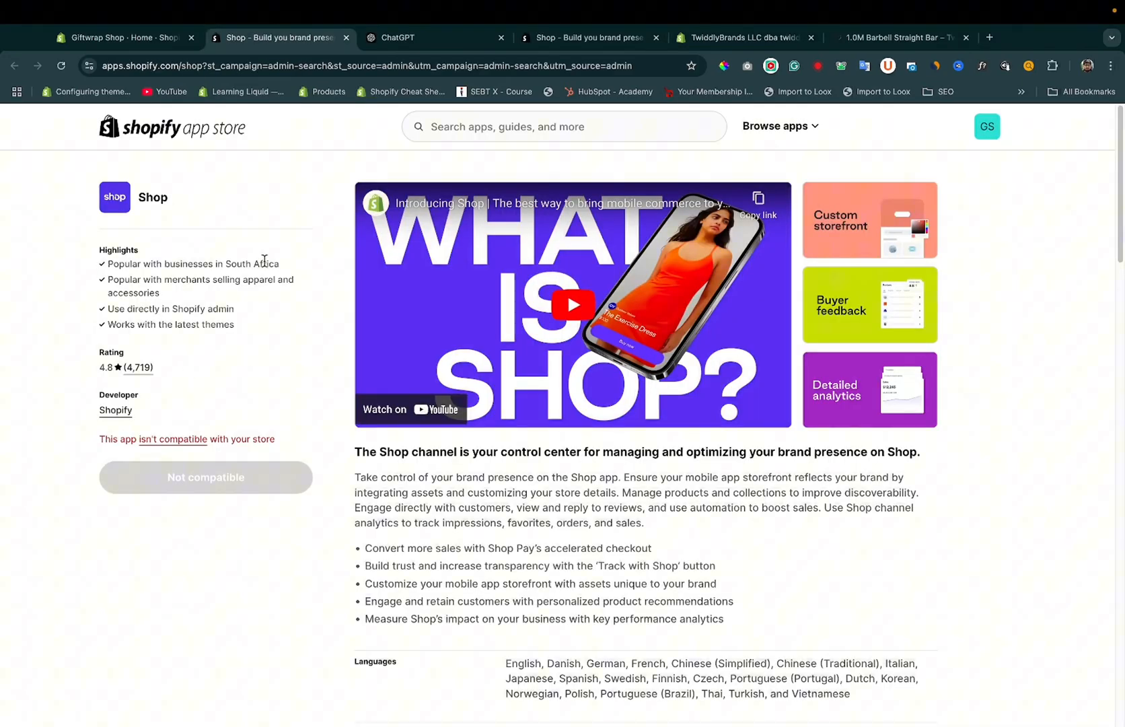
{"action": "left_click", "coordinate": [430, 38]}
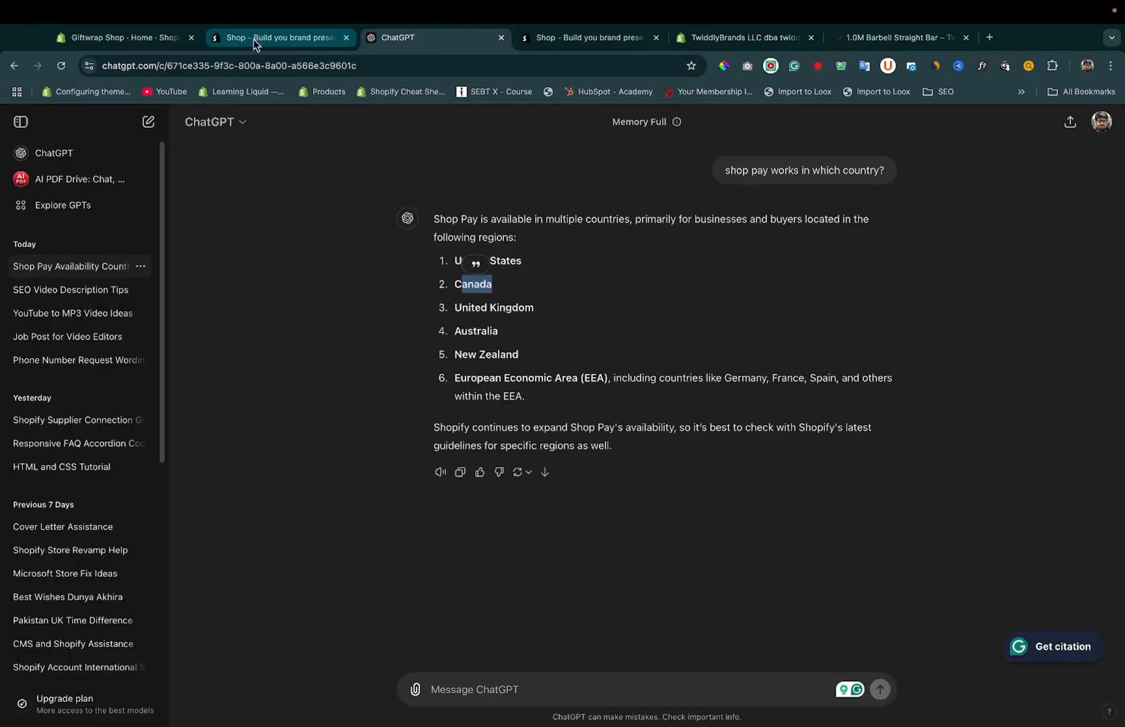
{"action": "left_click", "coordinate": [277, 38]}
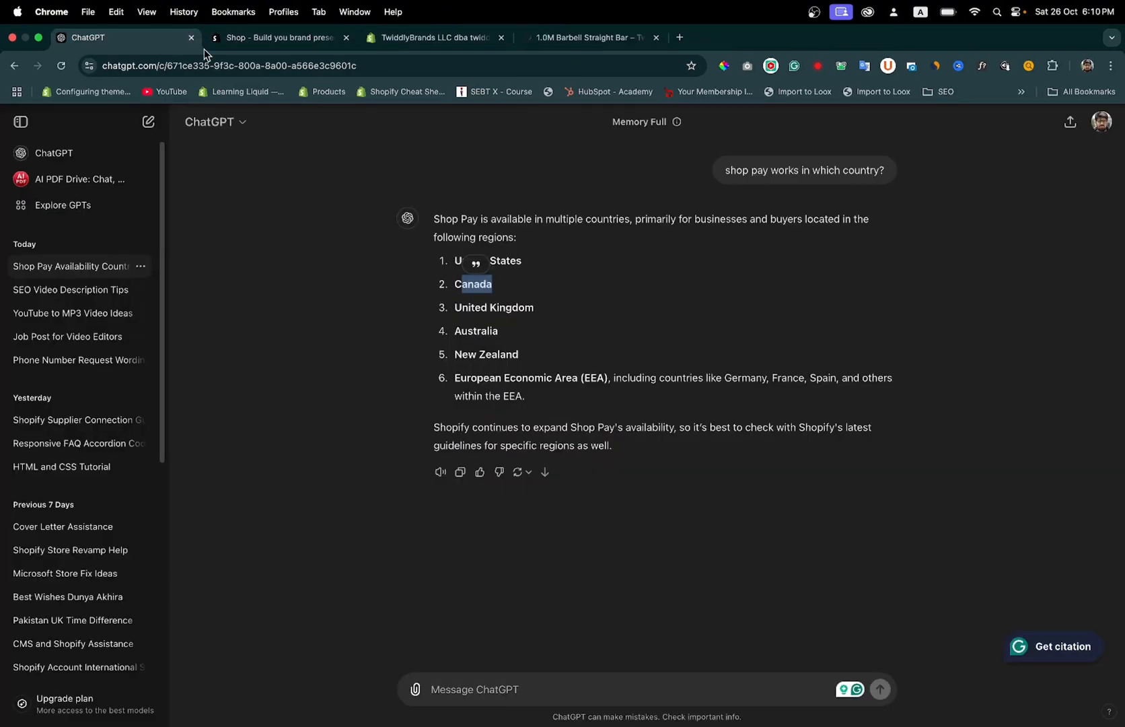
- In the TwiddlyBrands admin, open the Shop sales channel showing Shop Pay sales and storefront
{"action": "left_click", "coordinate": [430, 38]}
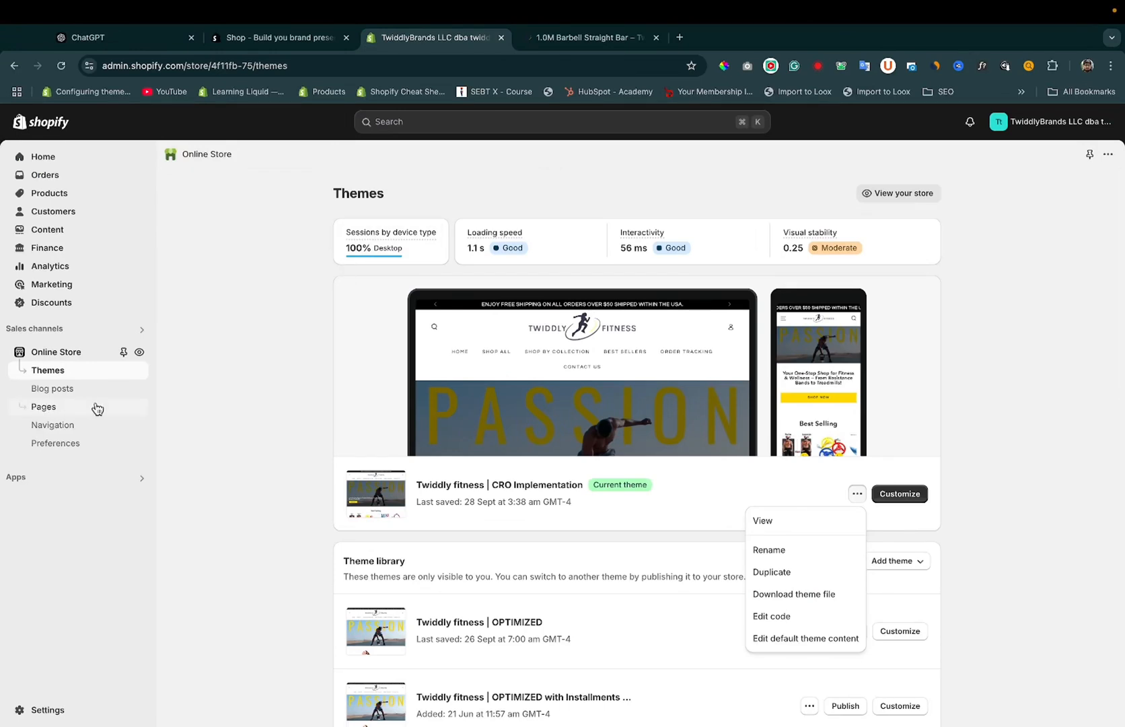
{"action": "mouse_move", "coordinate": [81, 338]}
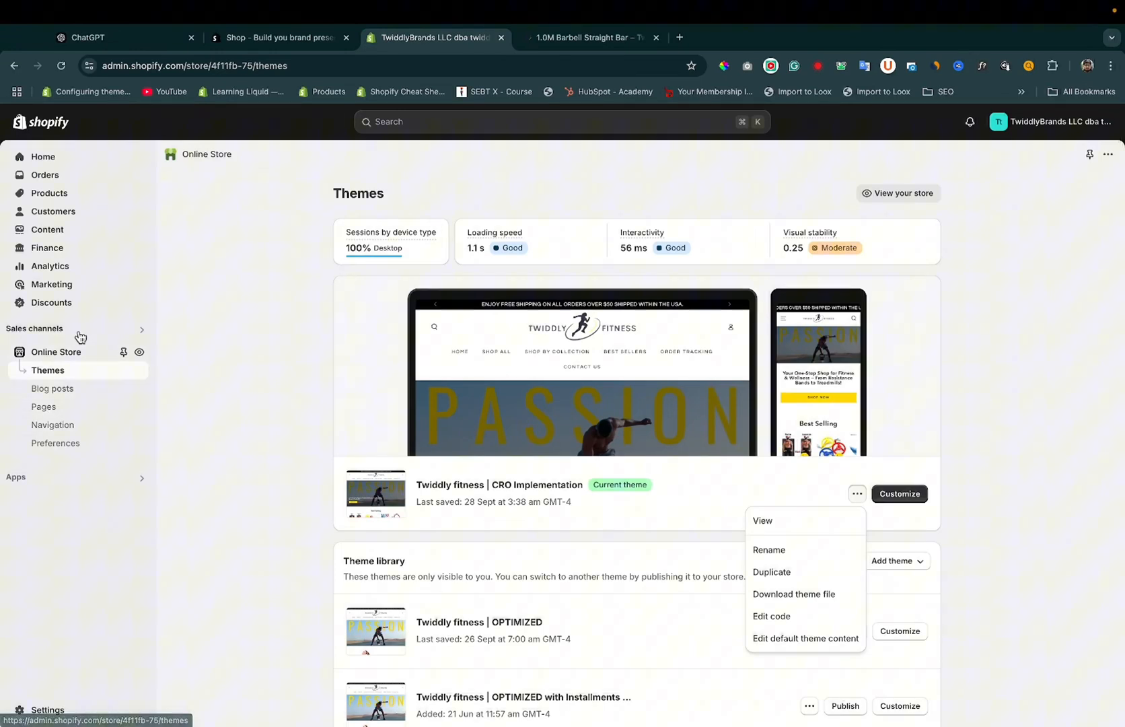
{"action": "left_click", "coordinate": [35, 331]}
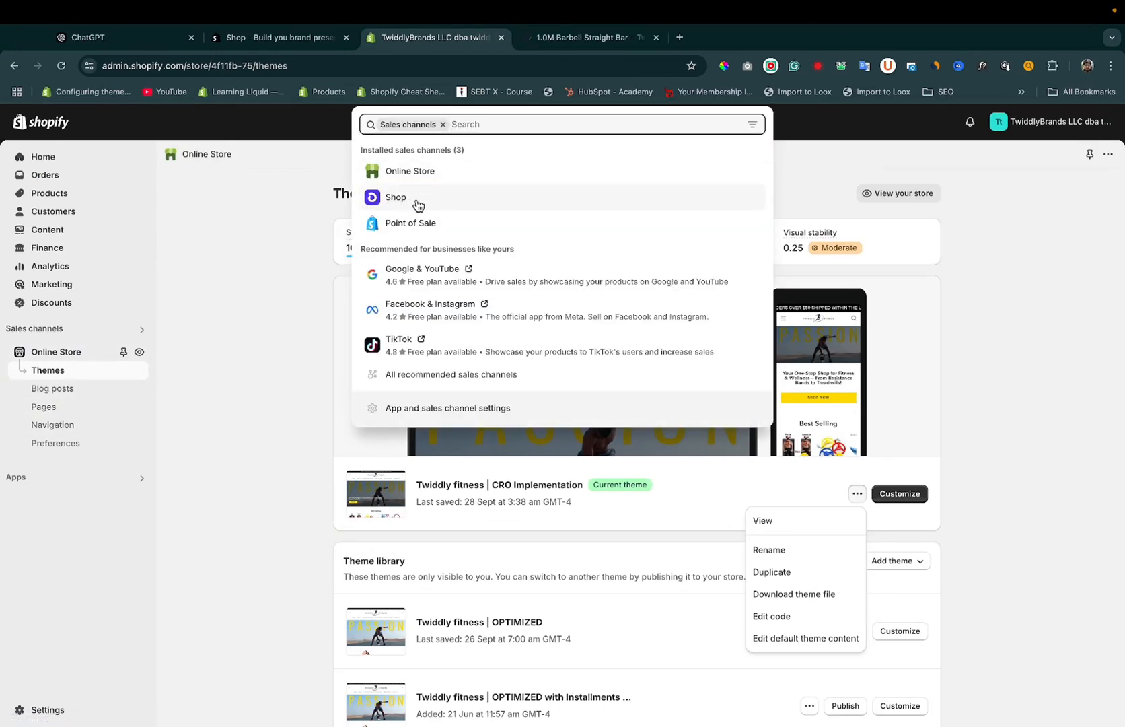
{"action": "left_click", "coordinate": [395, 197]}
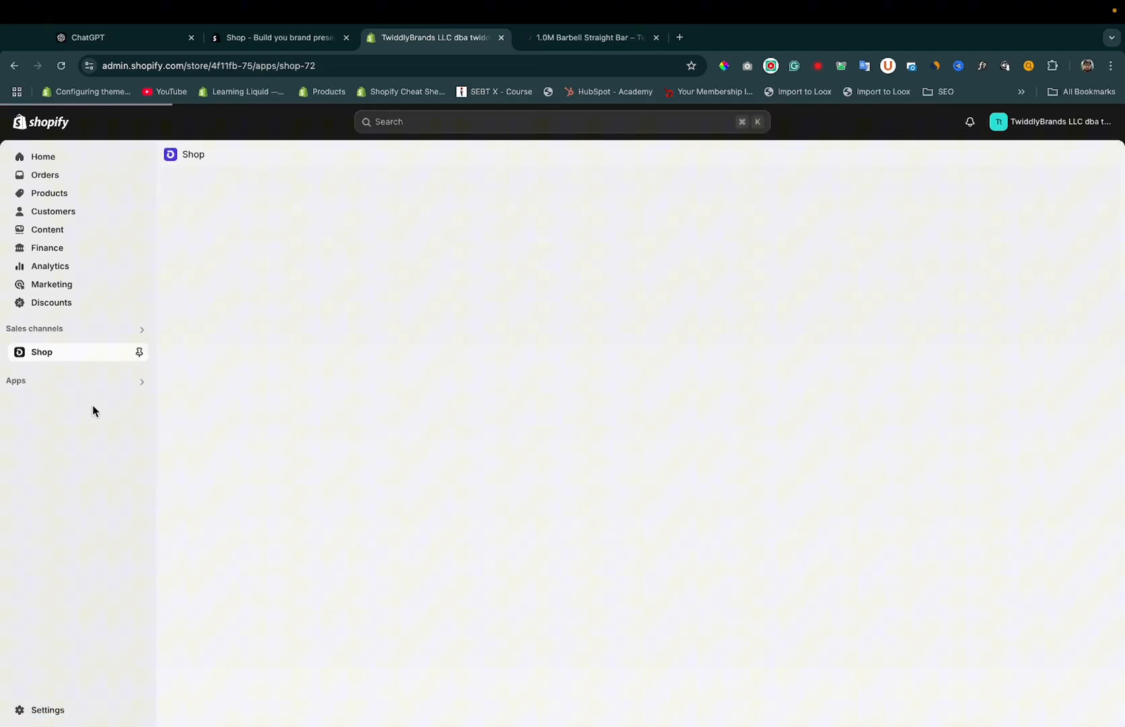
{"action": "left_click", "coordinate": [42, 351]}
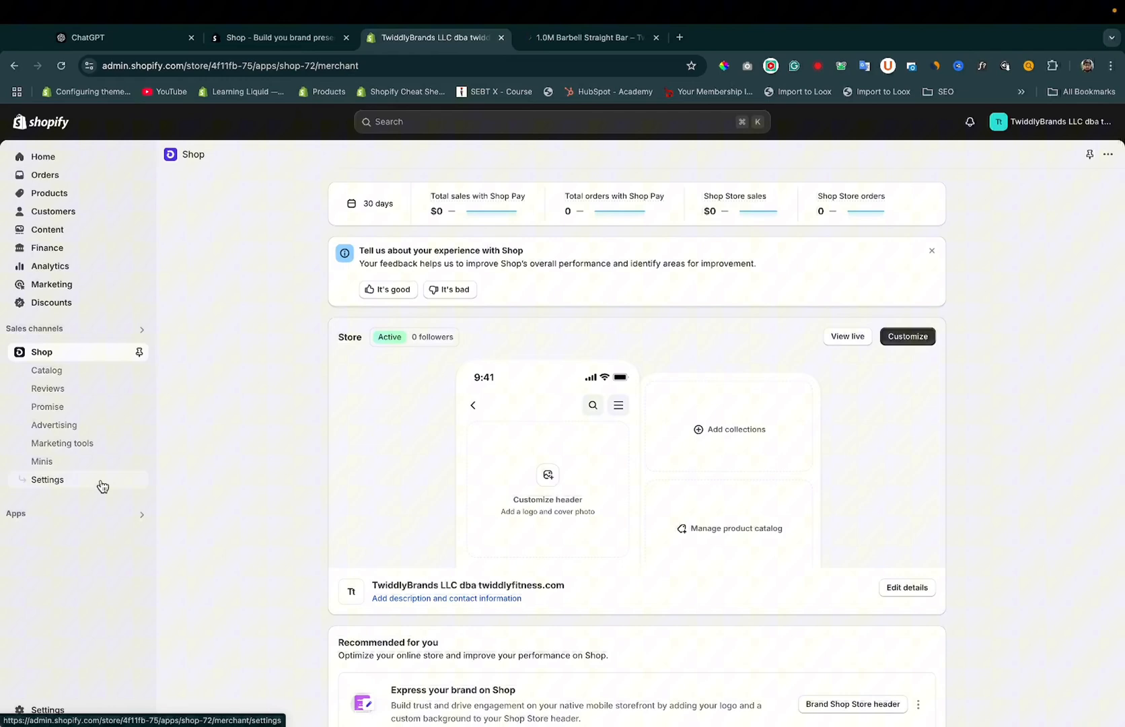
- View the Shop channel settings confirming Shop Pay, Shop sign-in and Track with Shop are on
{"action": "left_click", "coordinate": [48, 479]}
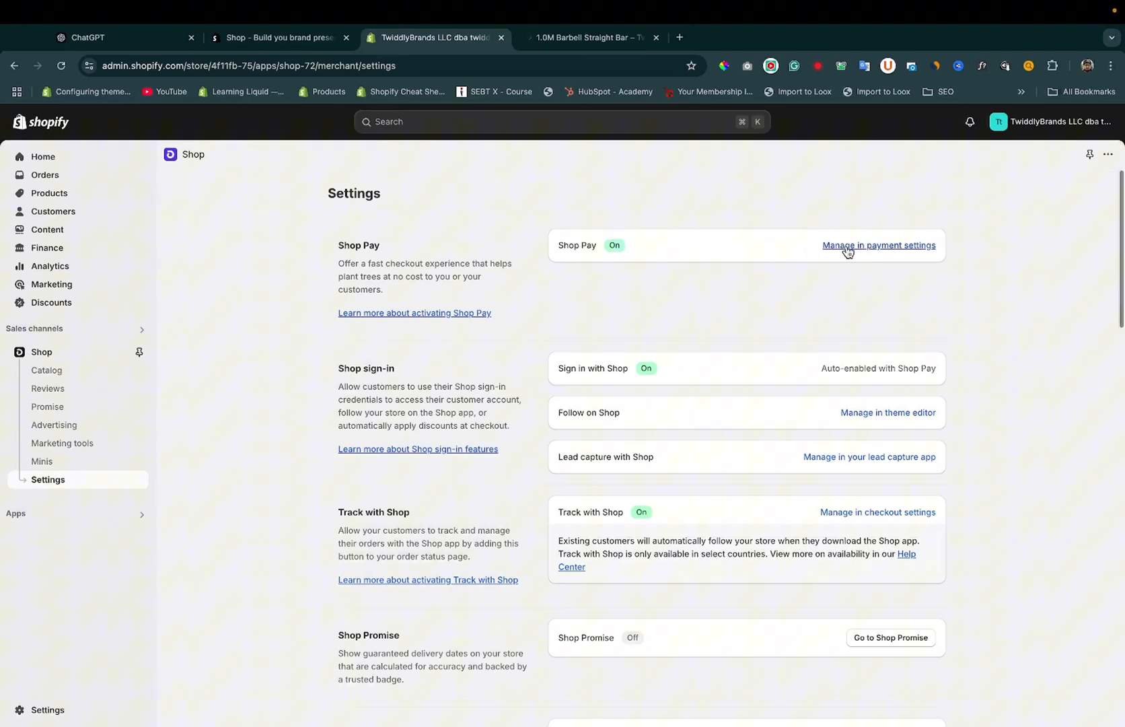
{"action": "mouse_move", "coordinate": [918, 256]}
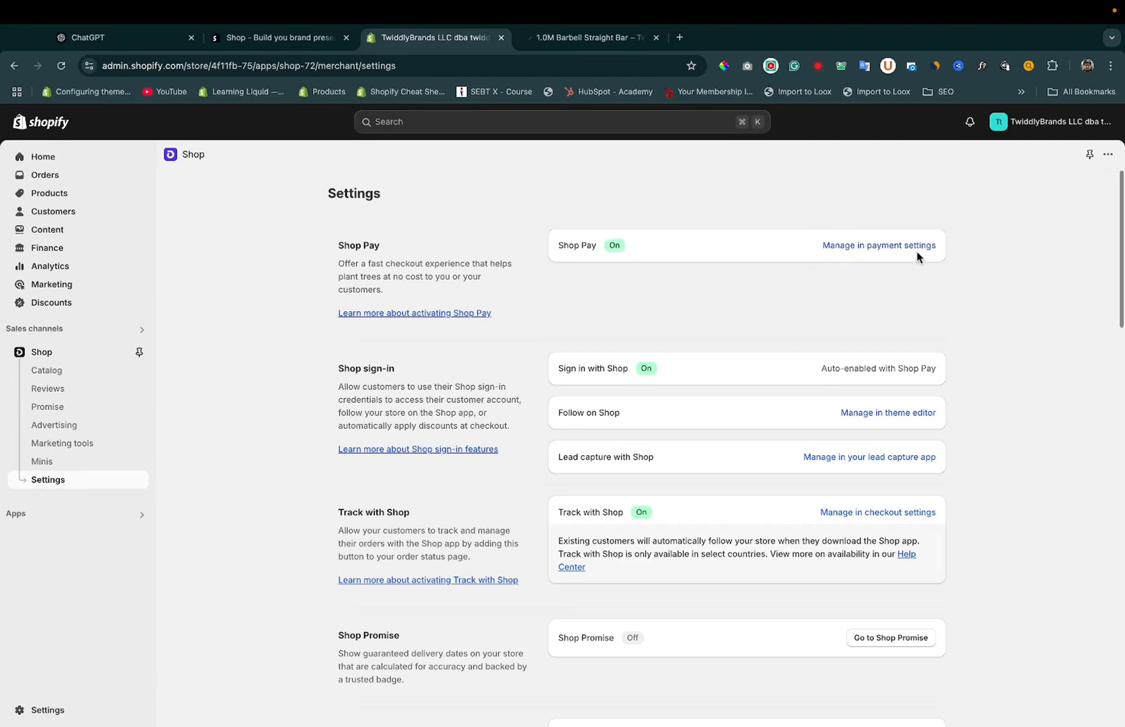
{"action": "mouse_move", "coordinate": [52, 353]}
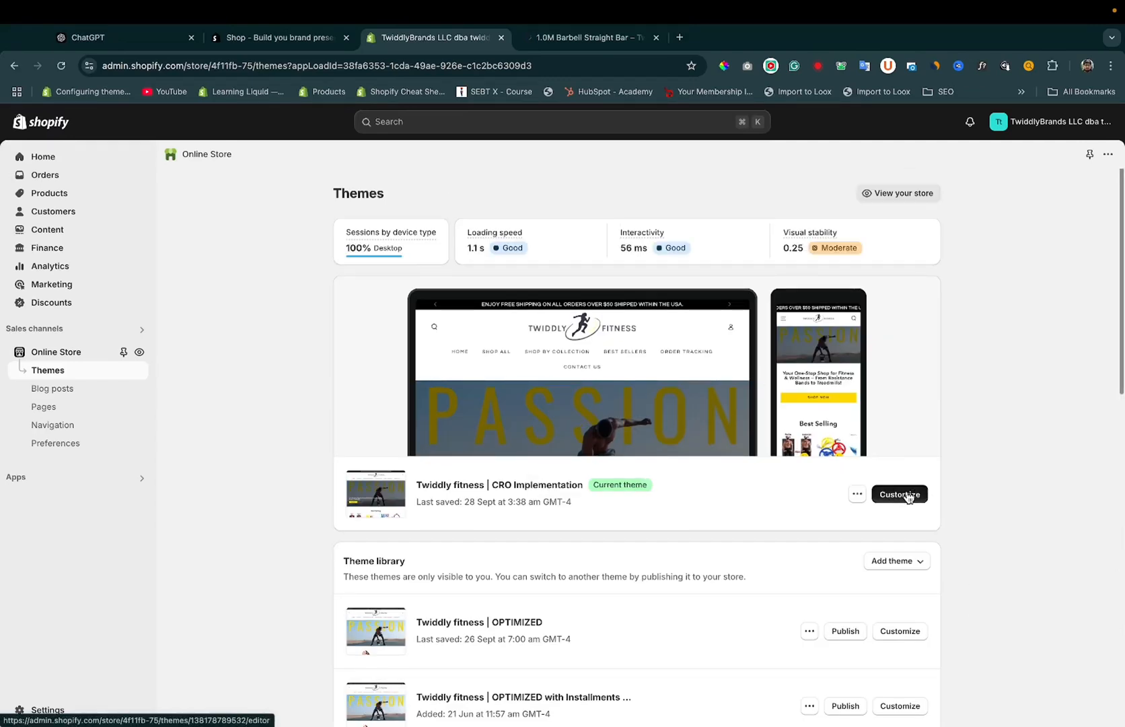
- Customize the current theme and switch the editor to the Products > Default product template
{"action": "left_click", "coordinate": [899, 497]}
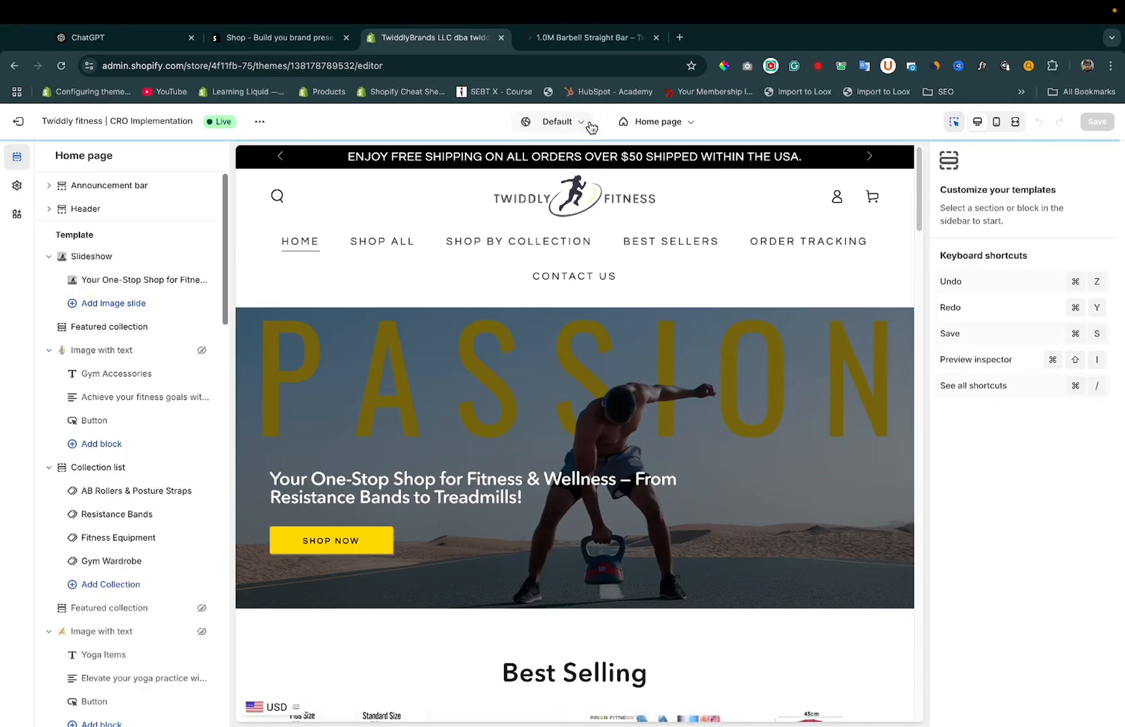
{"action": "left_click", "coordinate": [654, 124]}
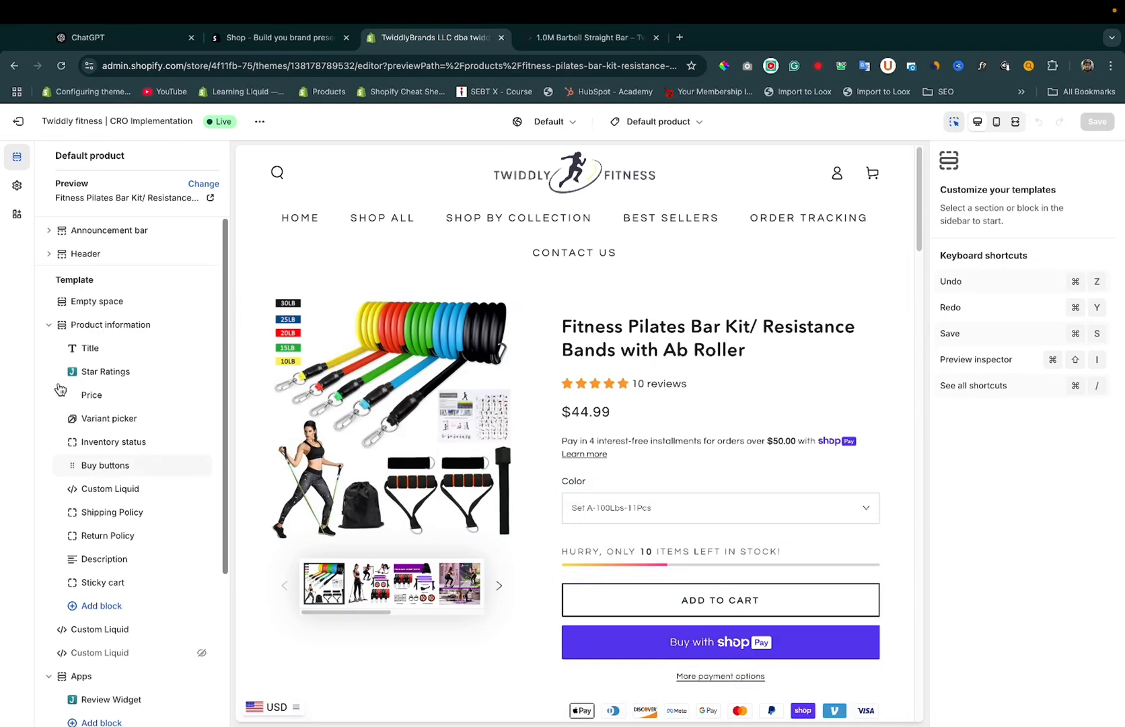
- In the Buy buttons block, toggle 'Show dynamic checkout buttons' off and back on
{"action": "left_click", "coordinate": [105, 465]}
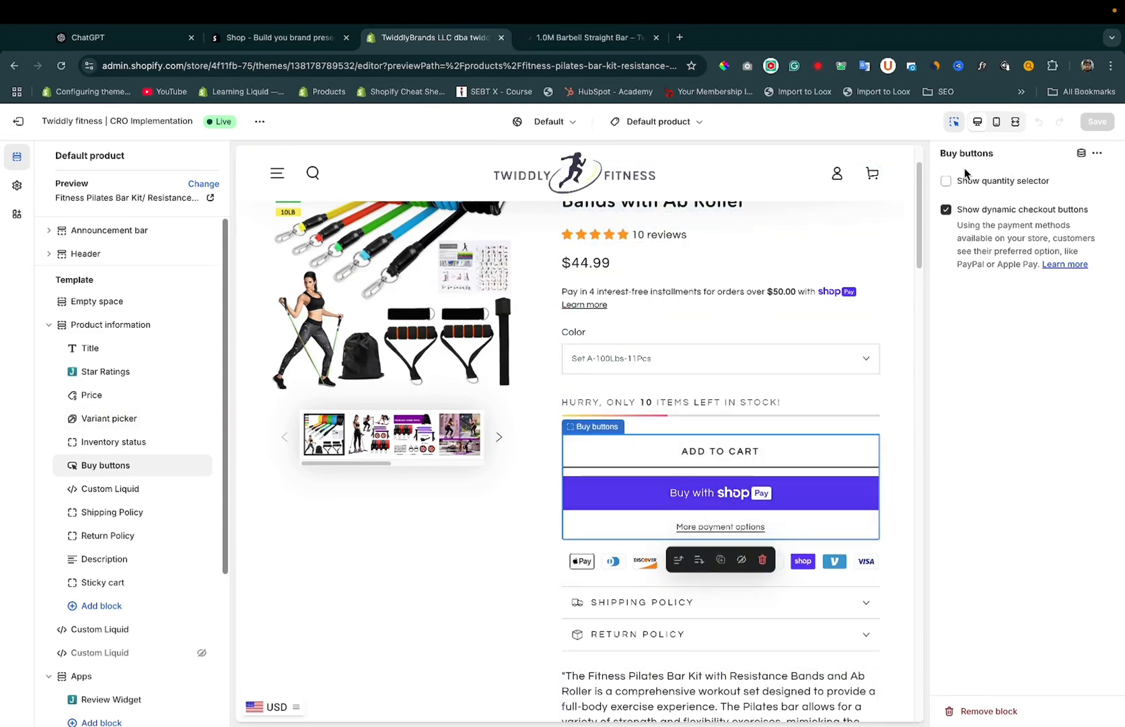
{"action": "left_click", "coordinate": [946, 210]}
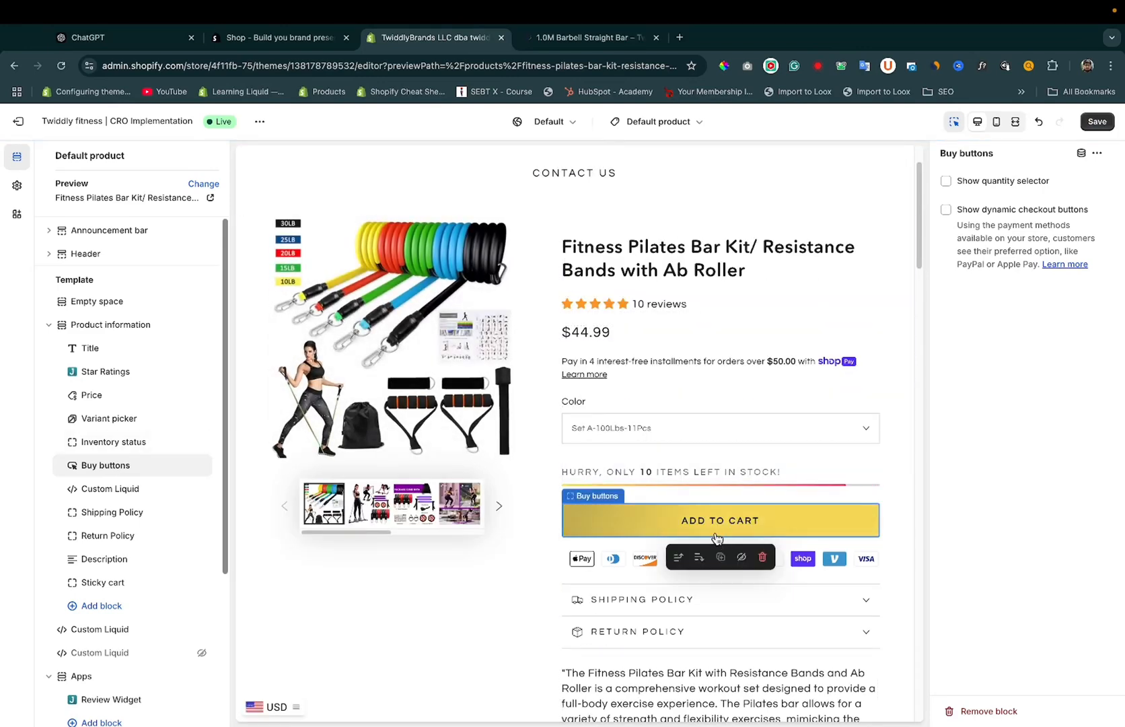
{"action": "mouse_move", "coordinate": [782, 525]}
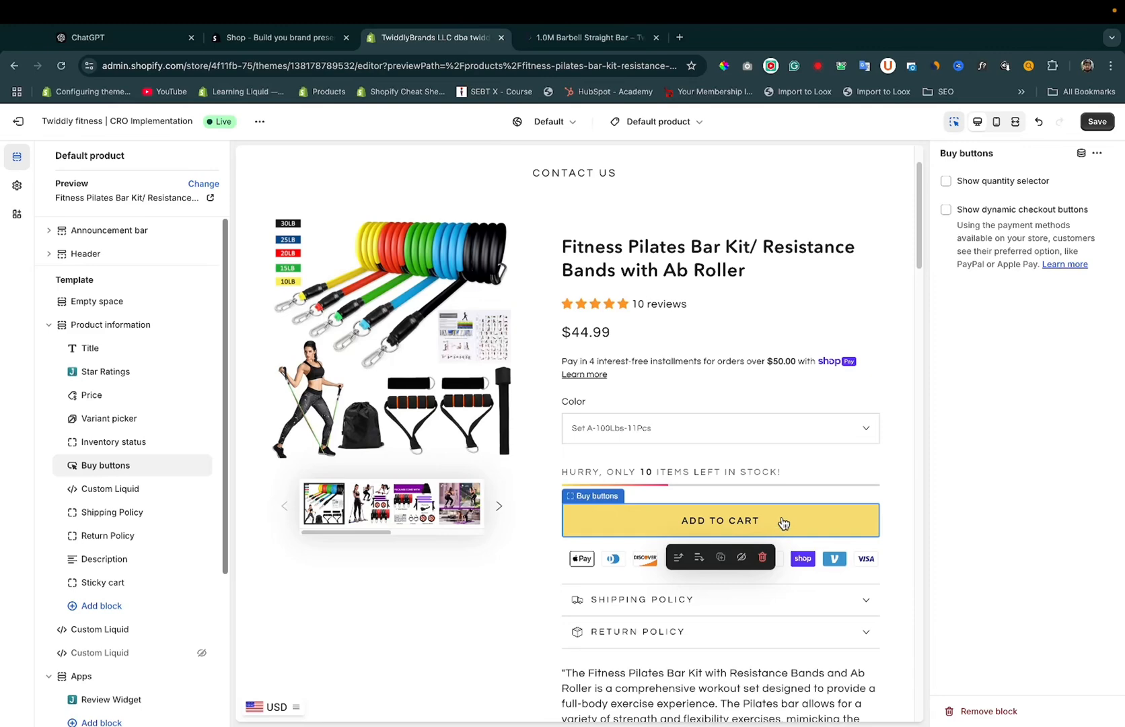
{"action": "left_click", "coordinate": [946, 214]}
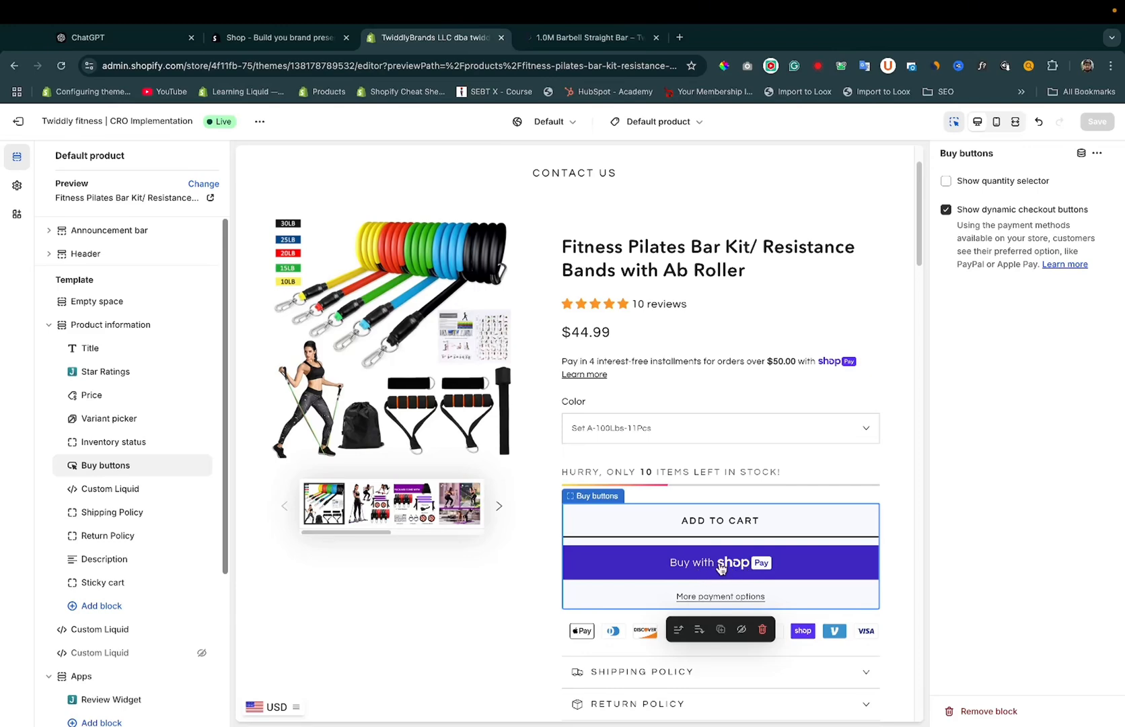
{"action": "left_click", "coordinate": [588, 38]}
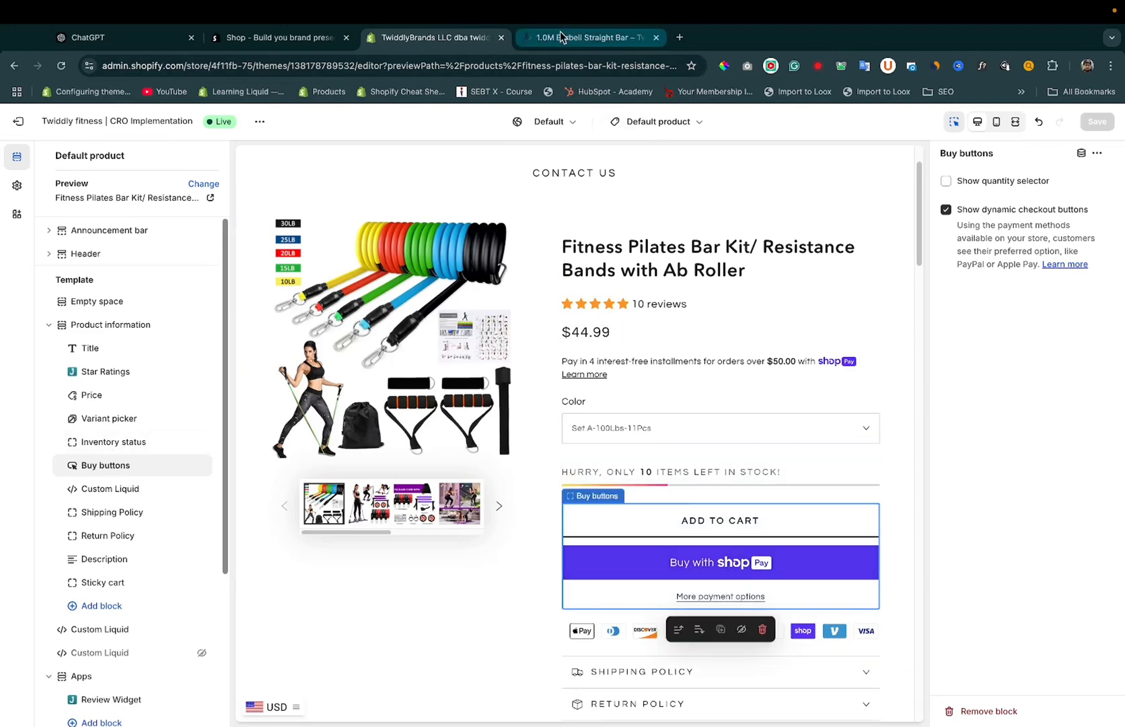
- Show the live 1.0M Barbell Straight Bar page with Buy with Shop Pay under Add to cart
{"action": "left_click", "coordinate": [588, 37]}
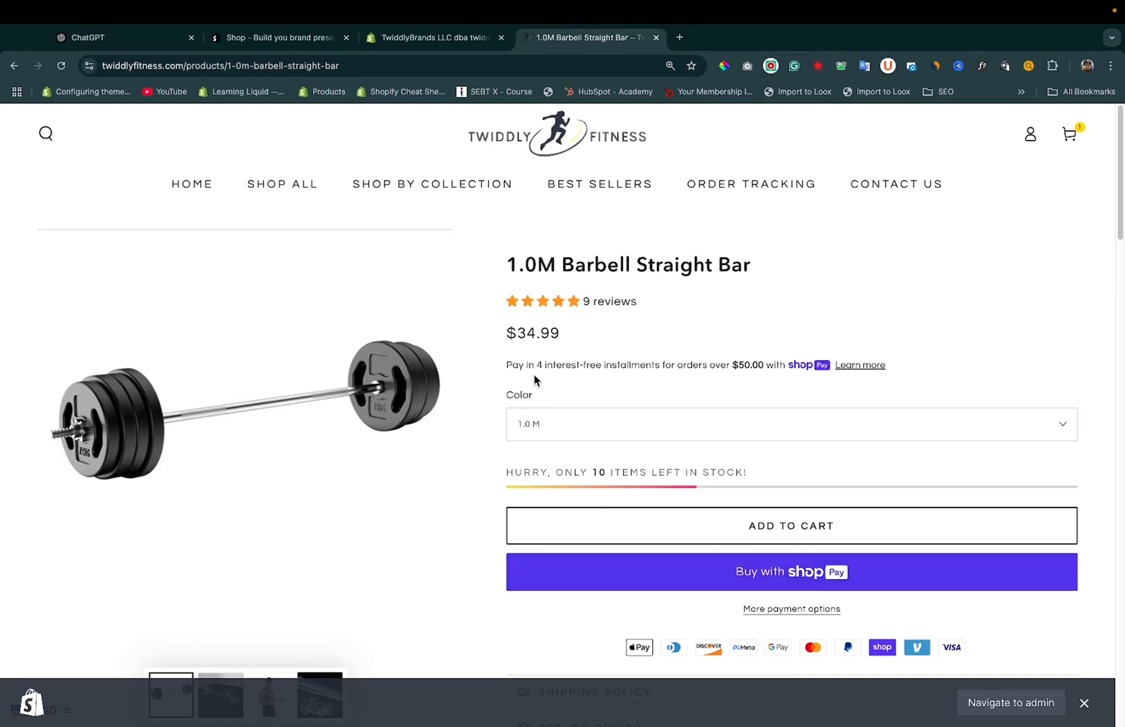
{"action": "mouse_move", "coordinate": [679, 369]}
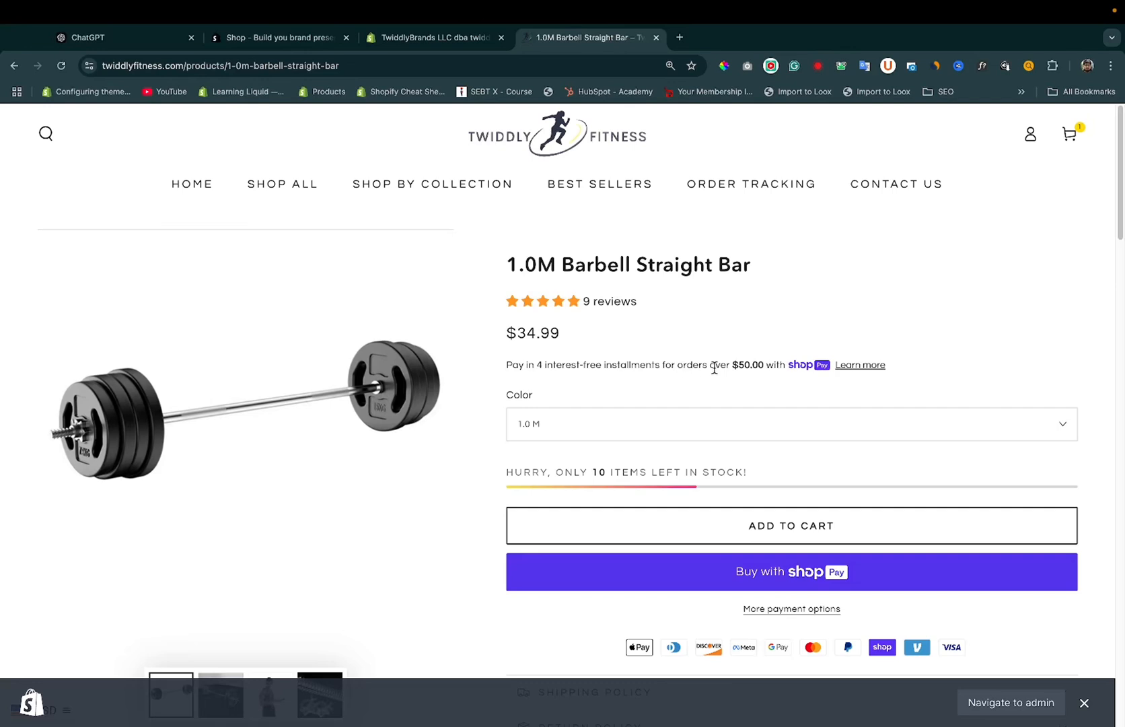
{"action": "mouse_move", "coordinate": [563, 331]}
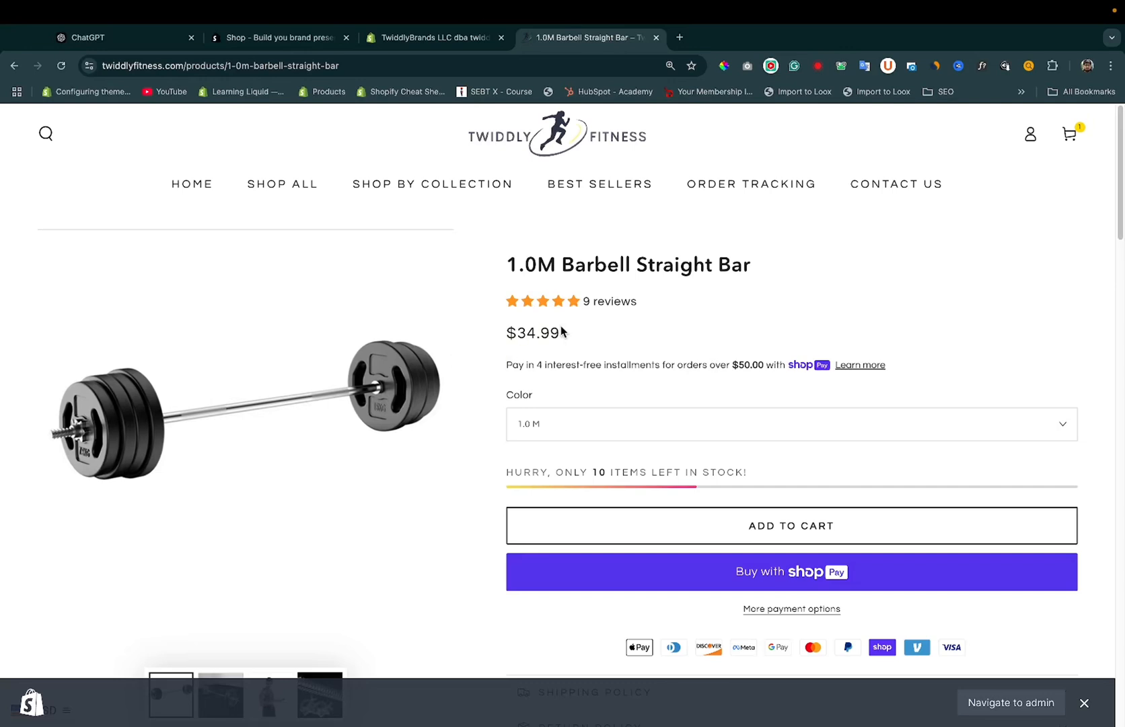
{"action": "mouse_move", "coordinate": [558, 331]}
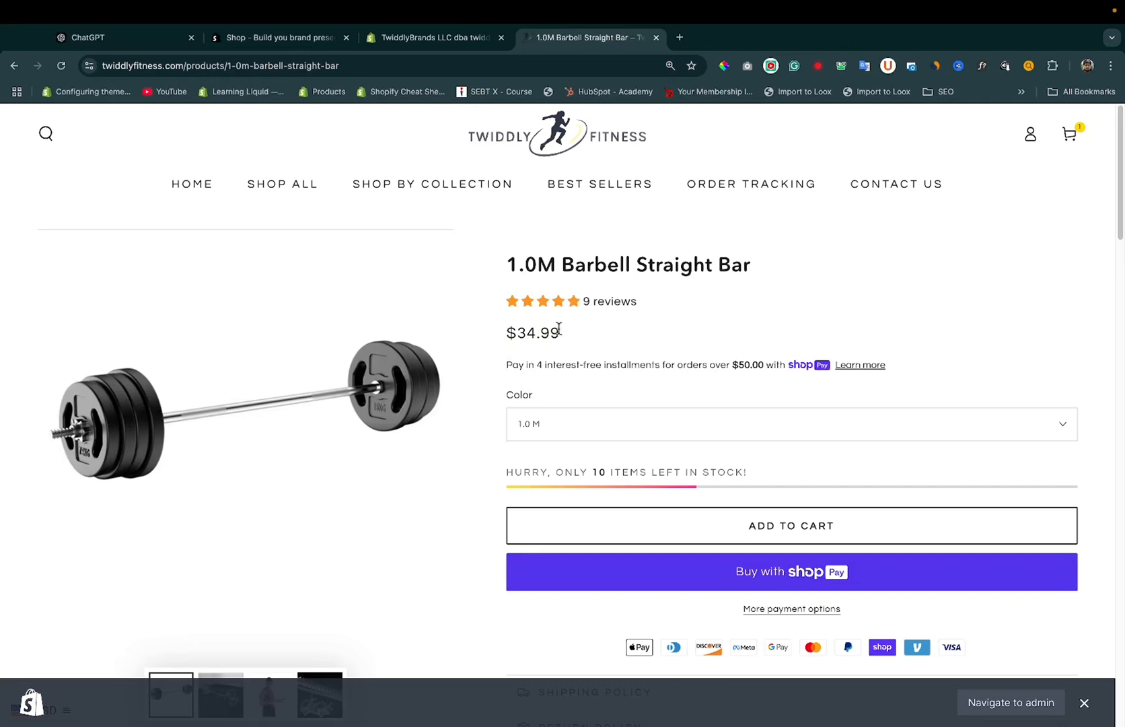
{"action": "mouse_move", "coordinate": [658, 341]}
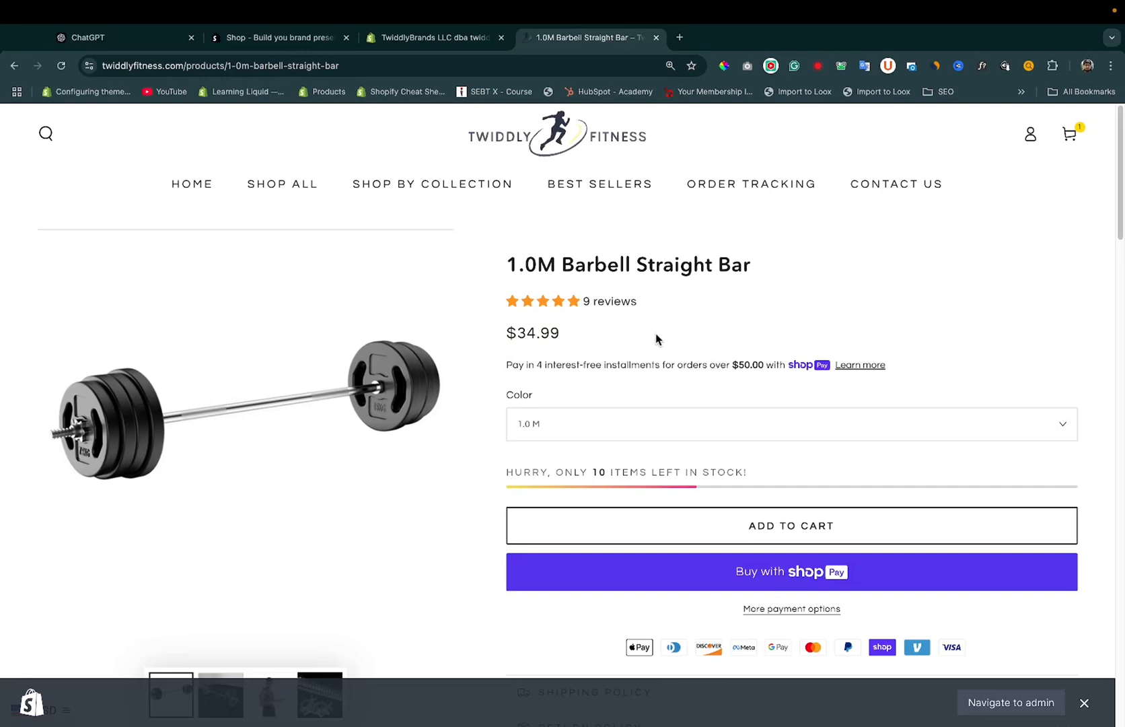